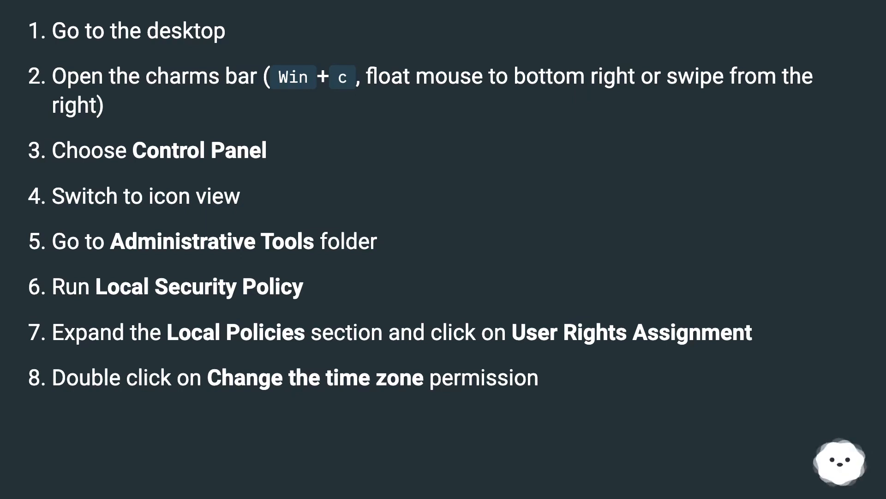
pyautogui.scroll(-3)
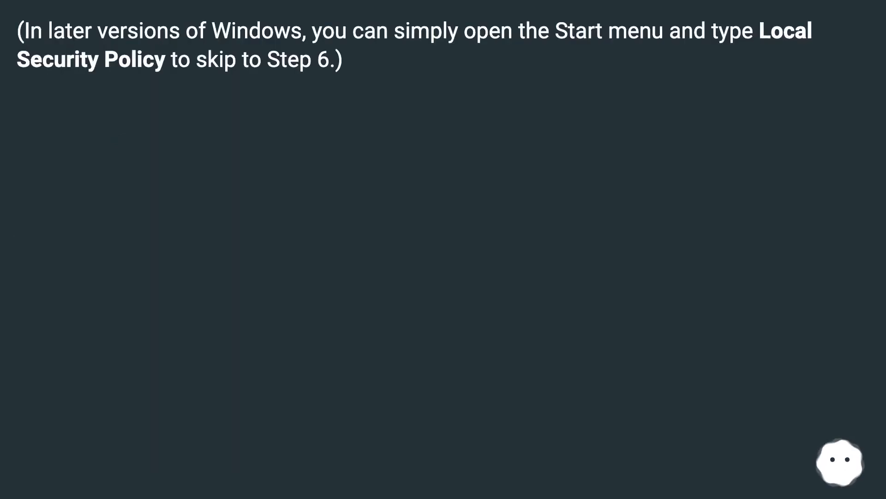